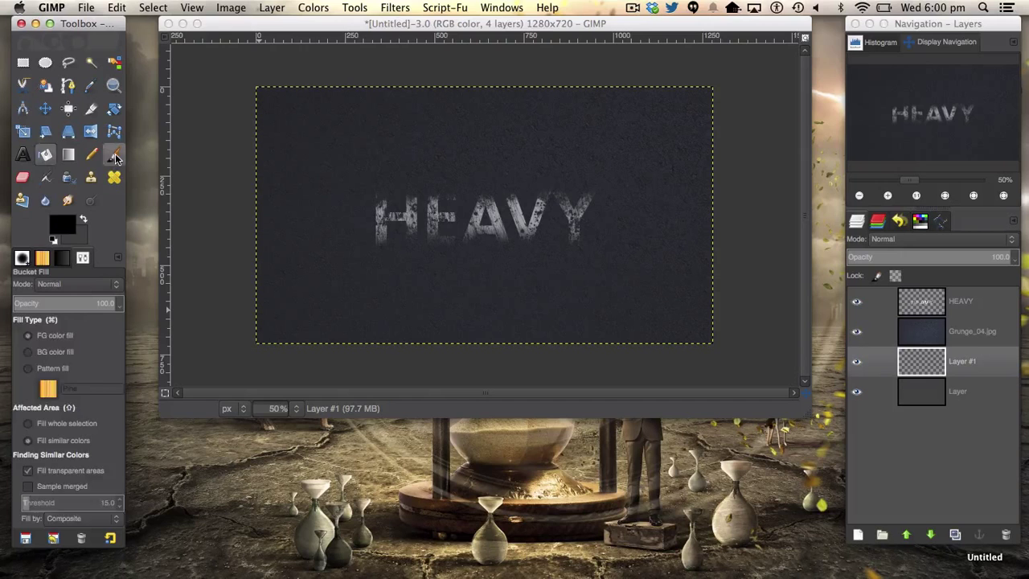
# - Brush black around the canvas edges on Layer #1, set it to Overlay and lower its opacity
pyautogui.click(114, 154)
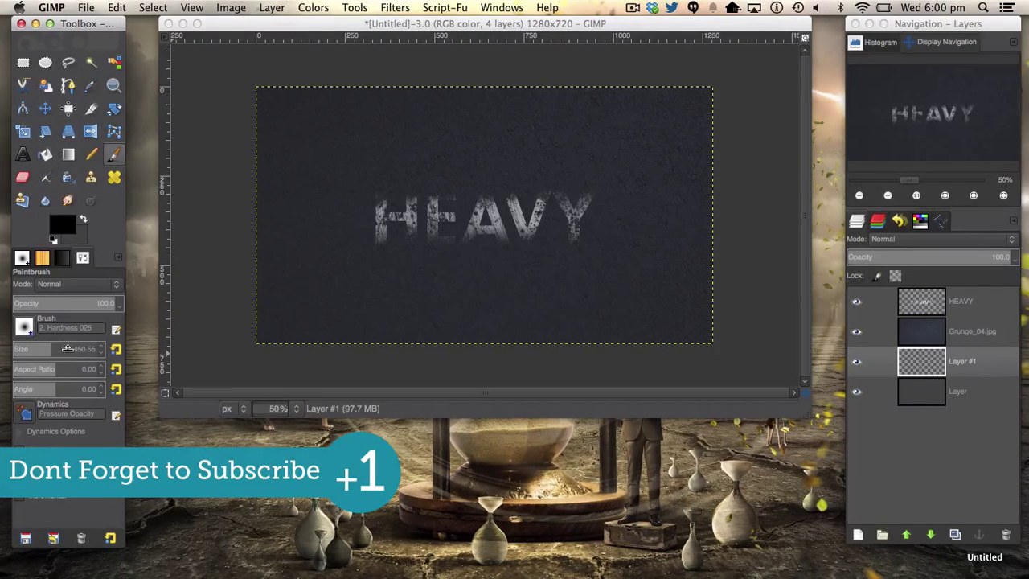
pyautogui.moveTo(185, 302)
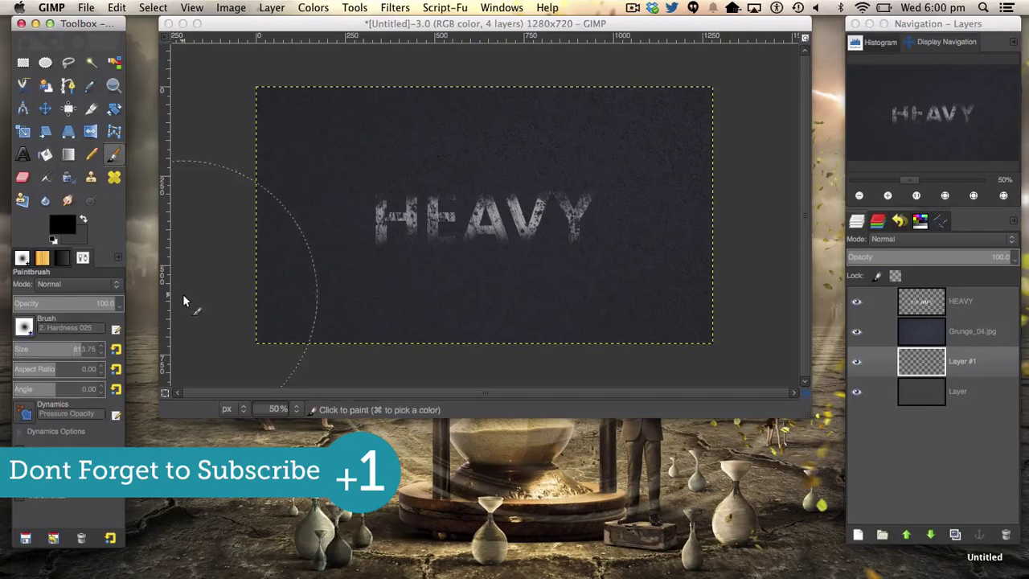
pyautogui.moveTo(257, 328)
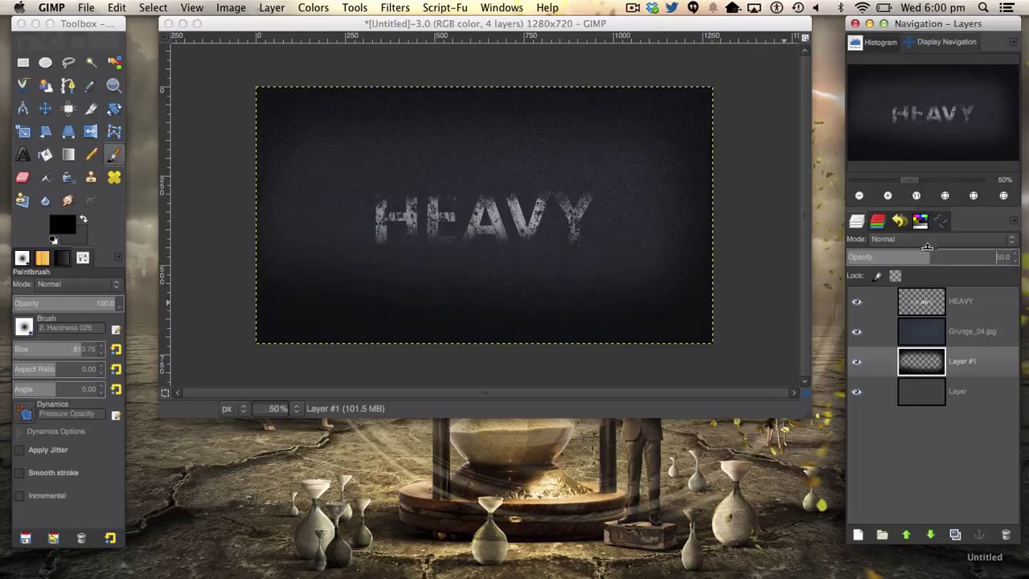
pyautogui.click(932, 238)
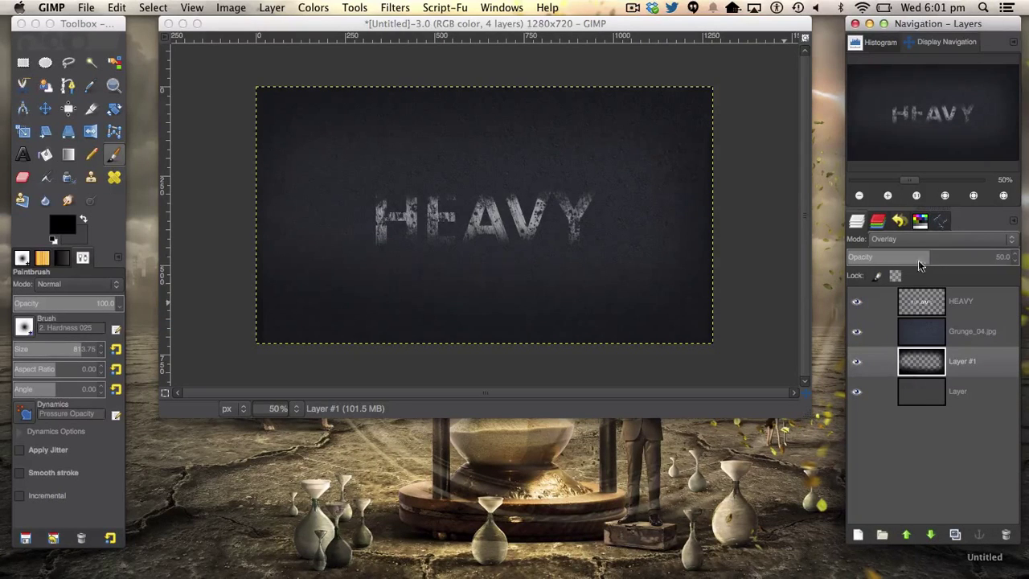
pyautogui.moveTo(919, 257); pyautogui.dragTo(924, 257)
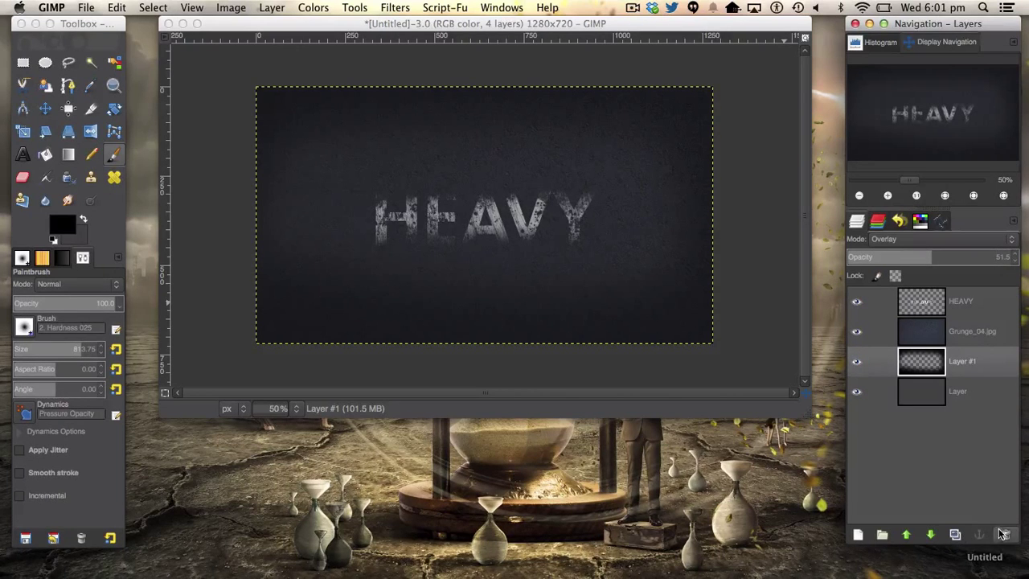
# - Replace the brushed layer with a new transparent layer and choose a radial gradient
pyautogui.click(858, 534)
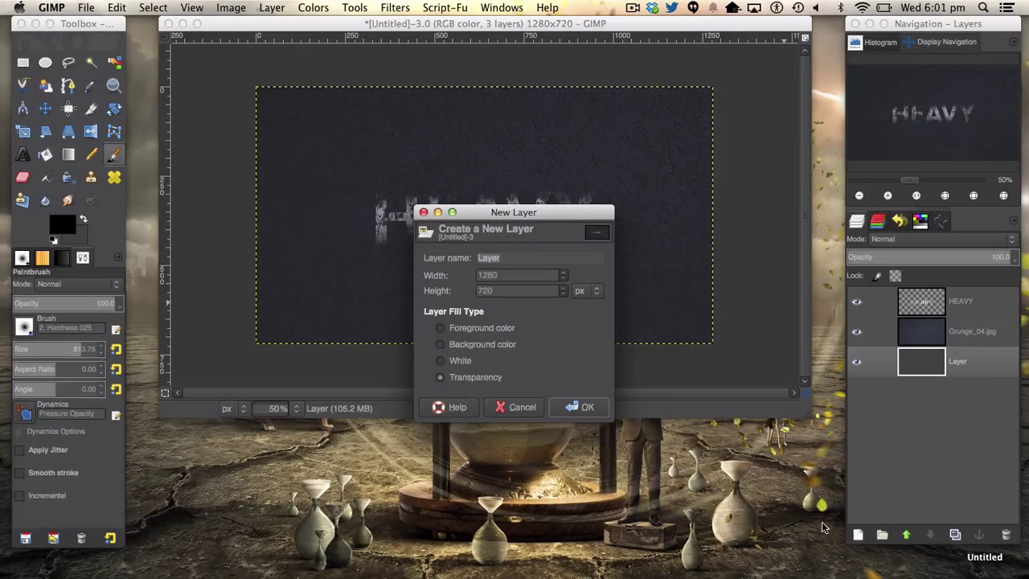
pyautogui.click(587, 407)
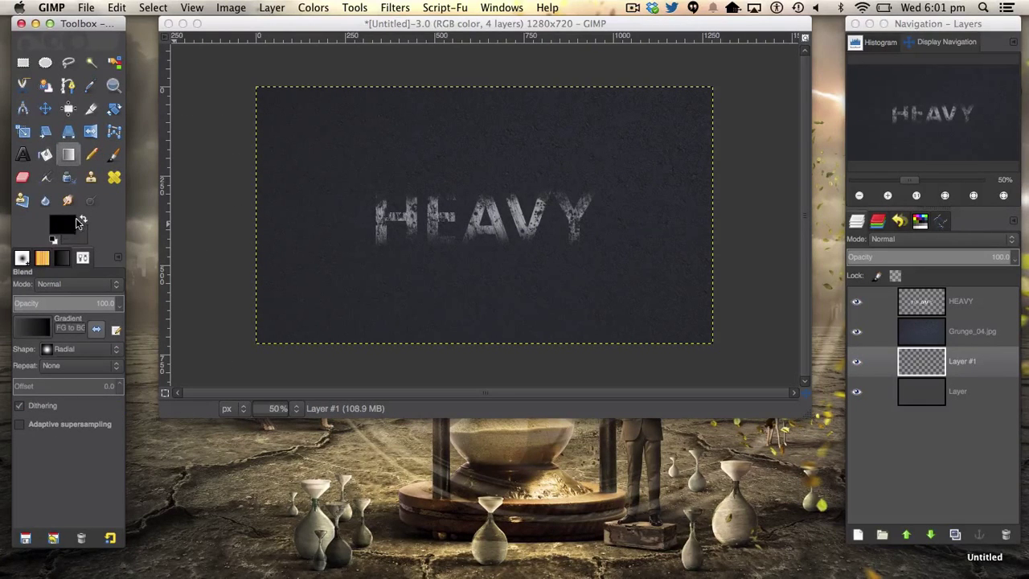
pyautogui.click(61, 225)
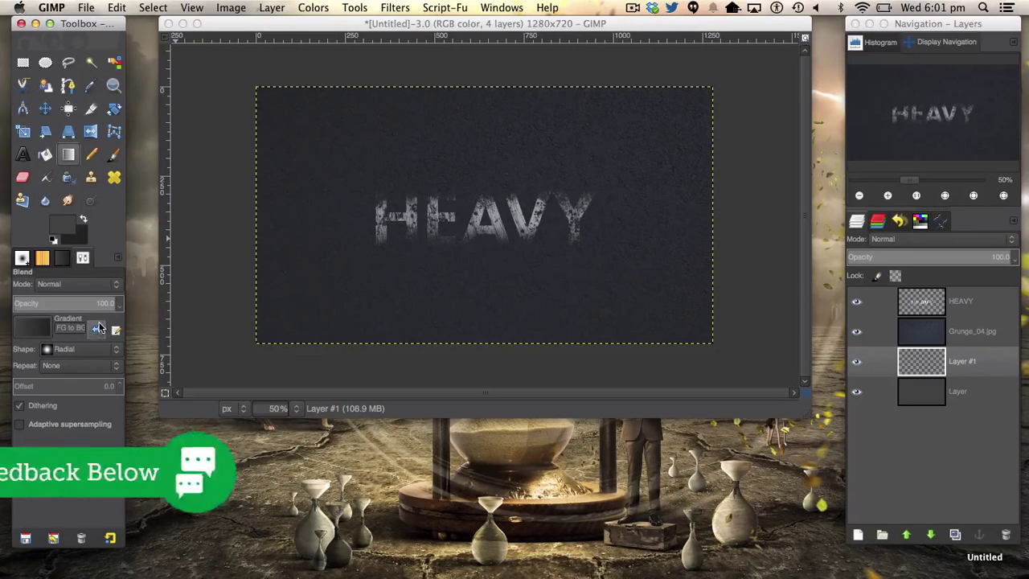
pyautogui.moveTo(490, 228)
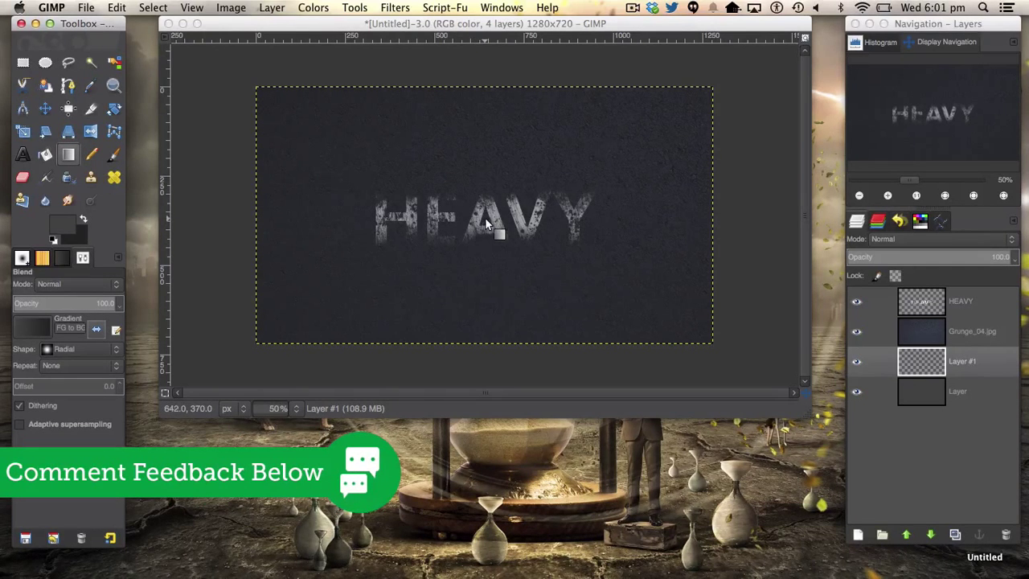
# - Draw the radial gradient from the canvas centre outward to darken the edges
pyautogui.moveTo(485, 222); pyautogui.dragTo(715, 346)
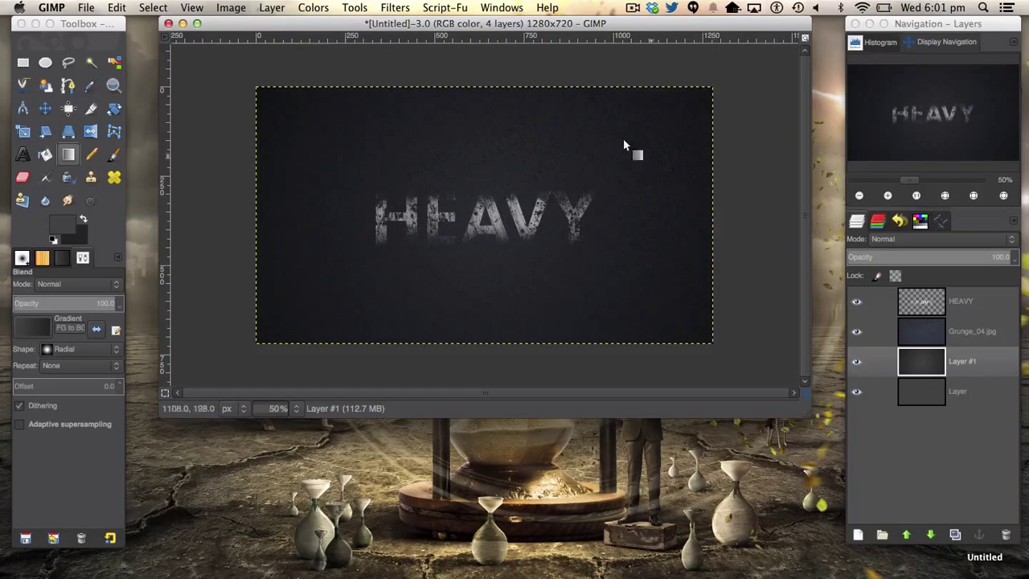
pyautogui.moveTo(575, 78)
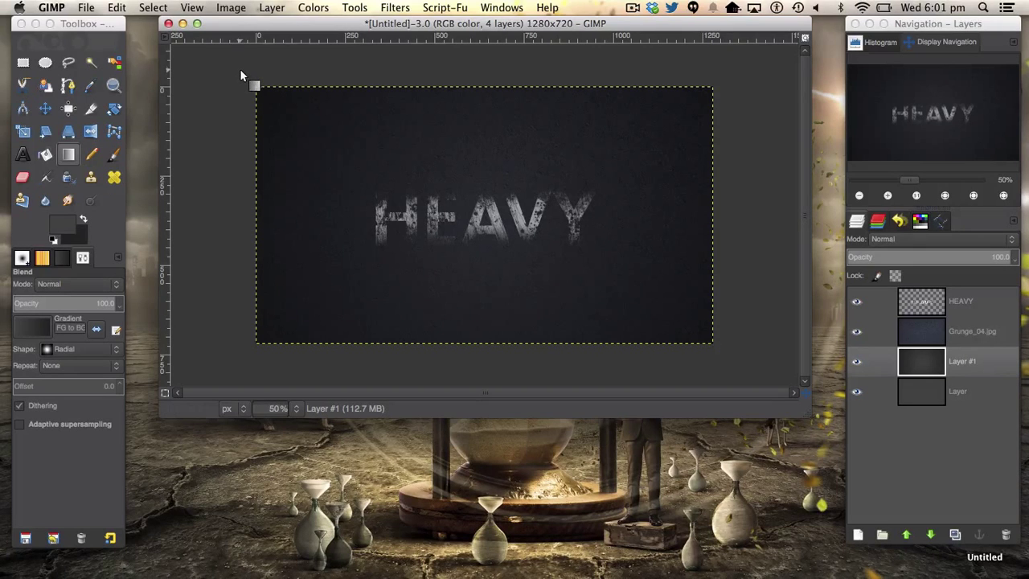
pyautogui.moveTo(348, 23)
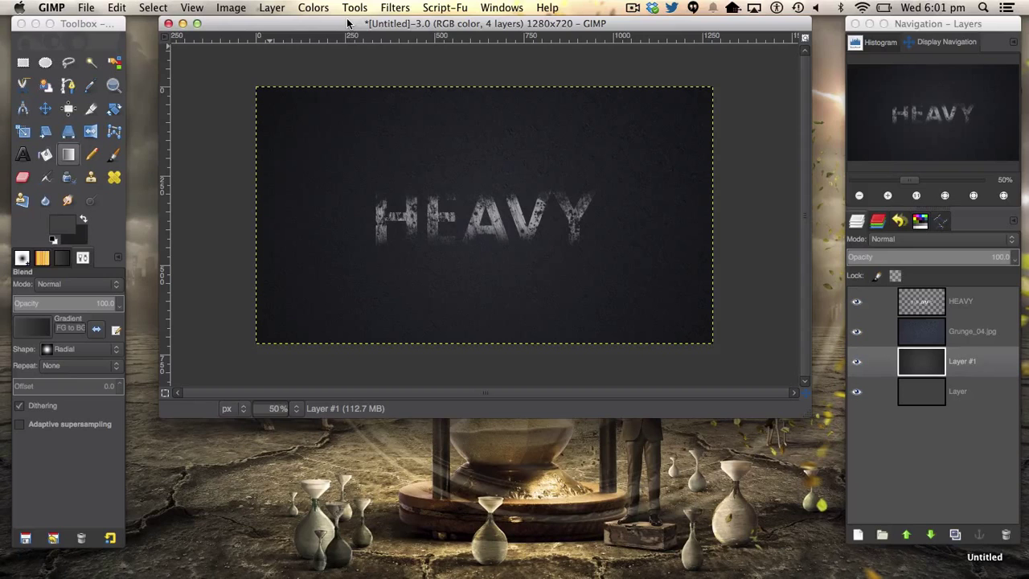
pyautogui.moveTo(608, 49)
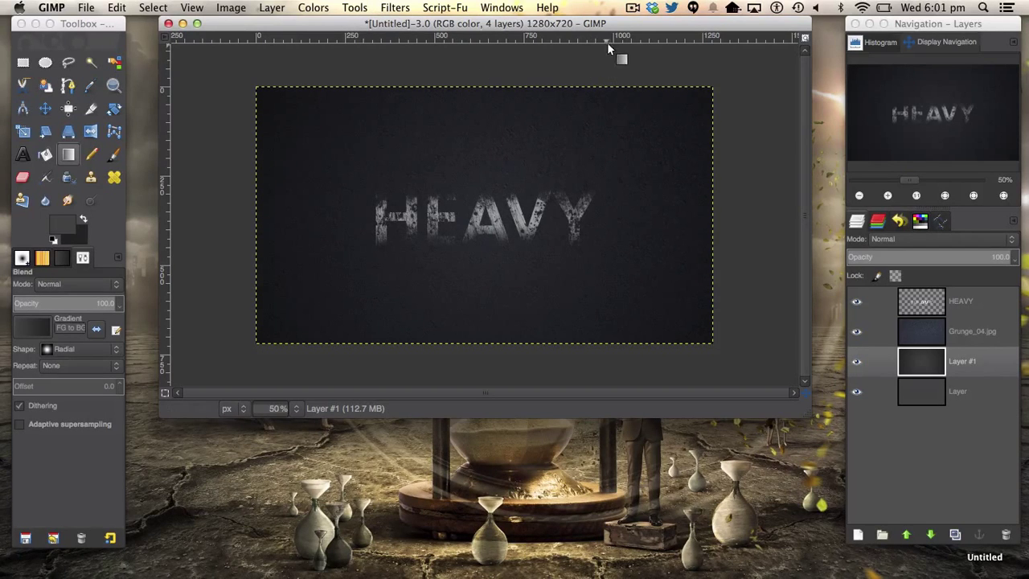